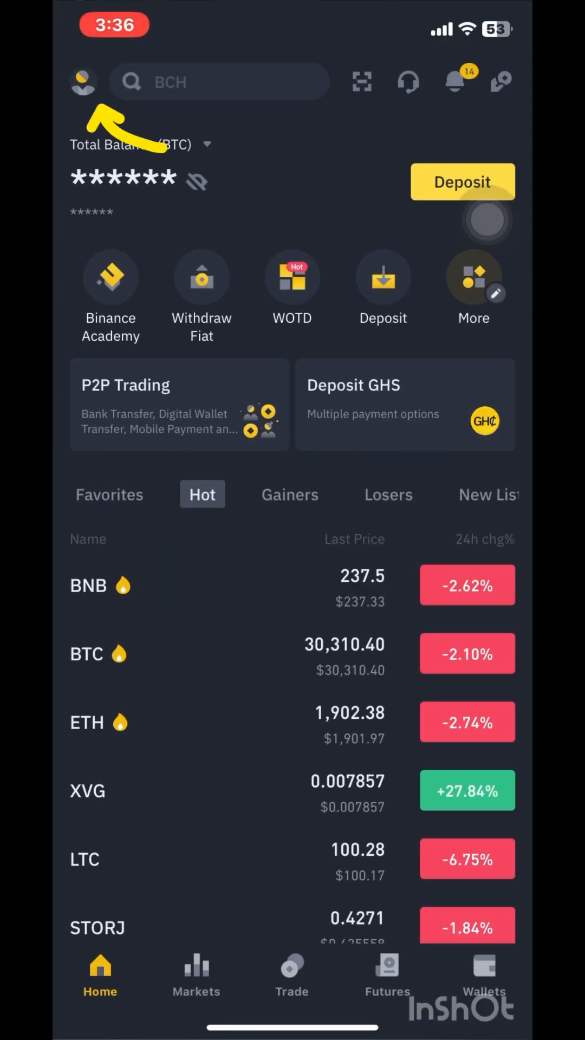
Step: Go from the profile menu to the Payment Methods settings
left_click(84, 82)
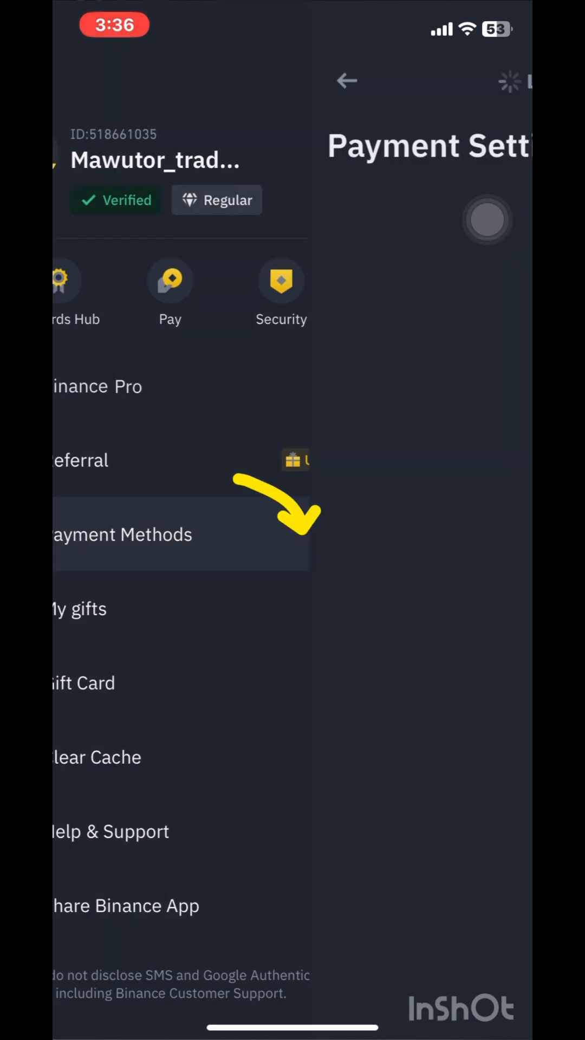
left_click(123, 534)
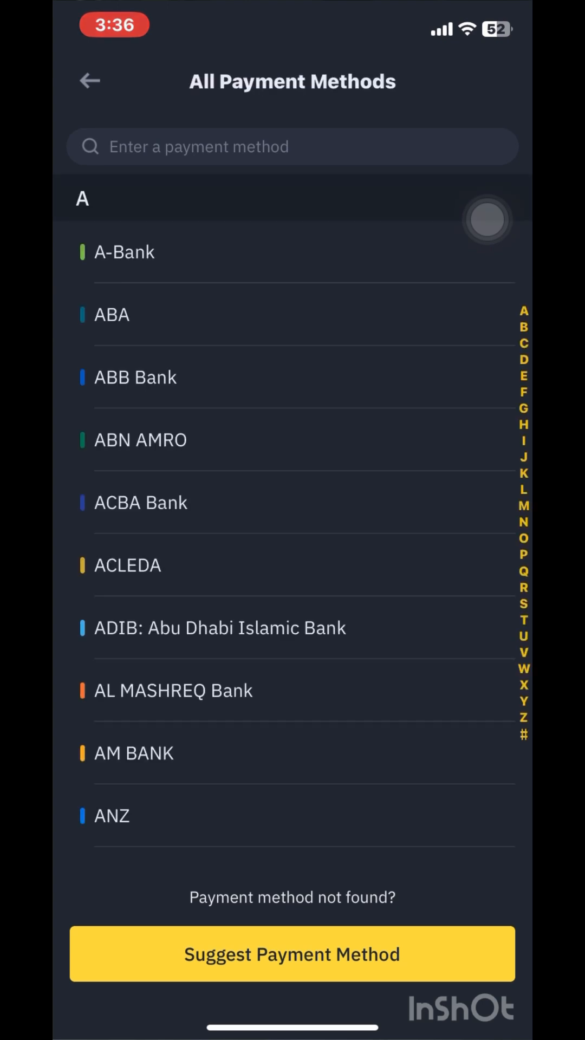
Step: Search the bank list for UNITE and choose United Bank for Africa Plc
scroll("down", 3)
type("U")
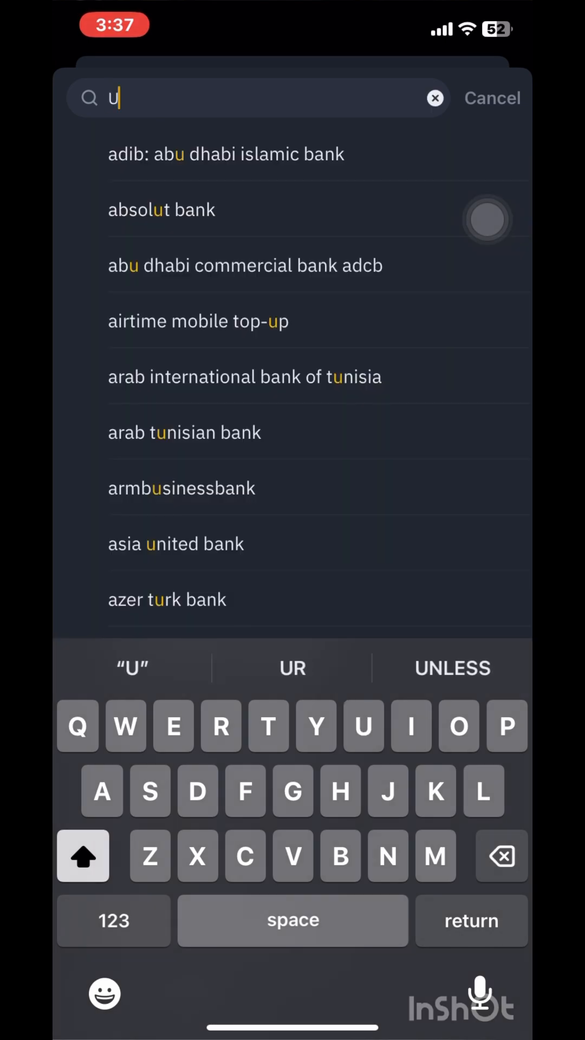
type("NITE")
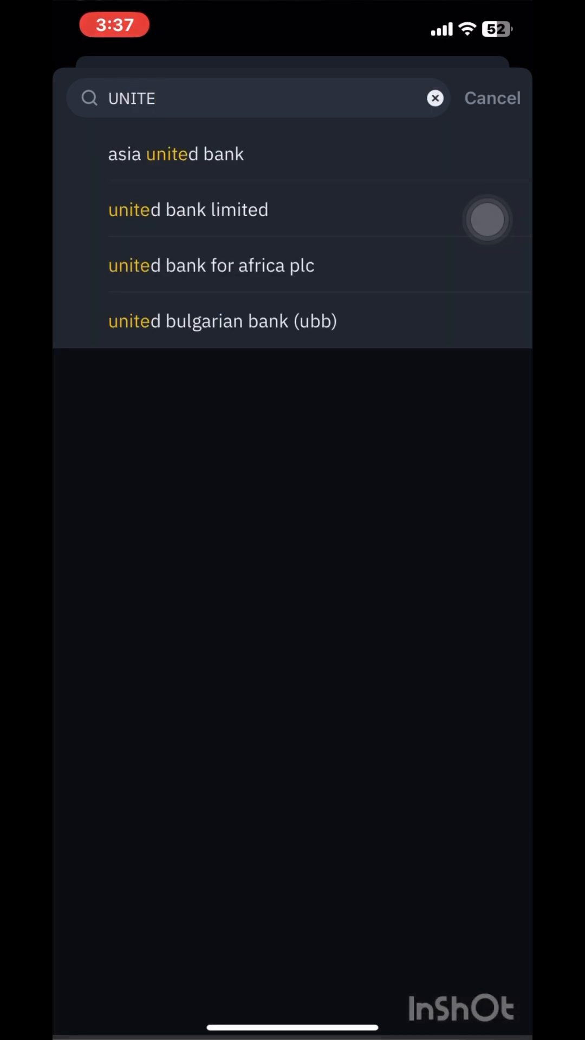
left_click(211, 265)
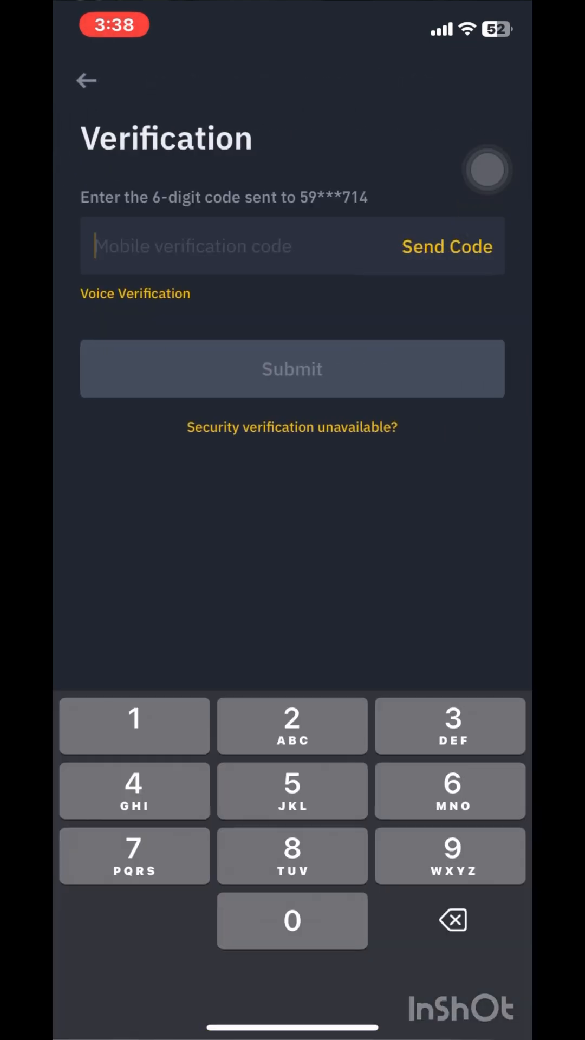
Step: Request the SMS verification code and submit it to confirm adding the bank
left_click(446, 247)
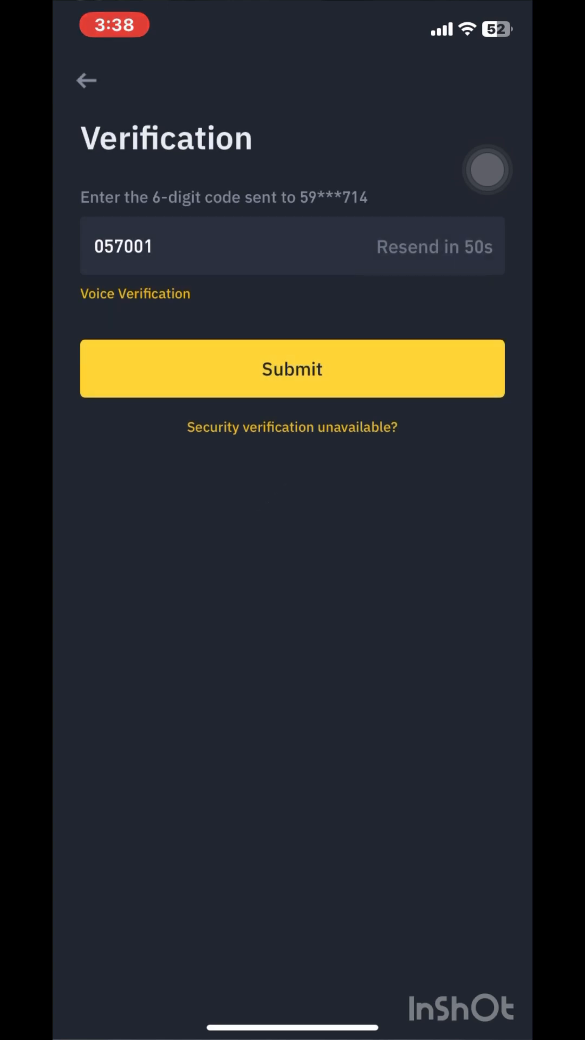
left_click(292, 369)
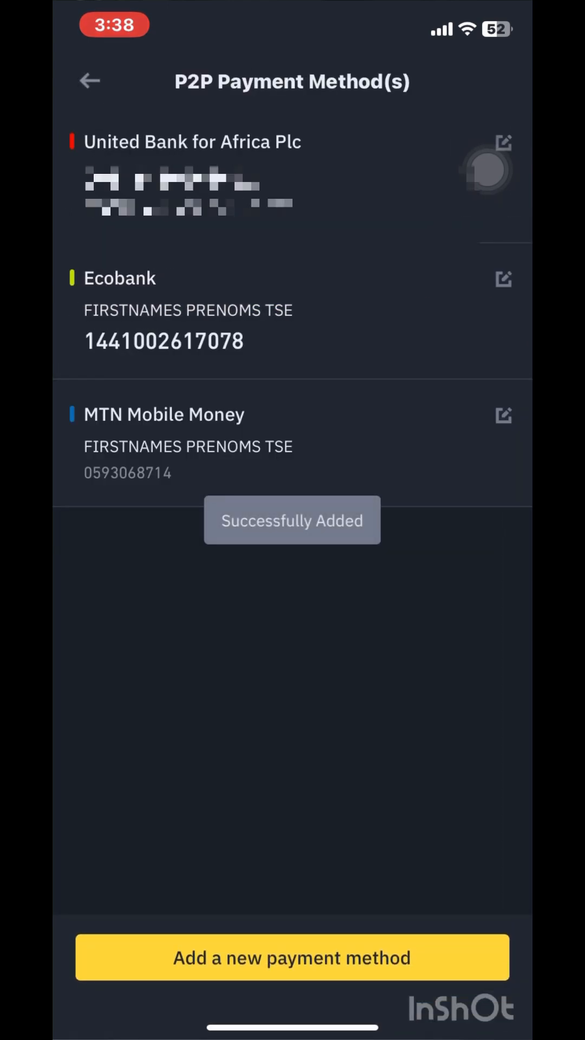